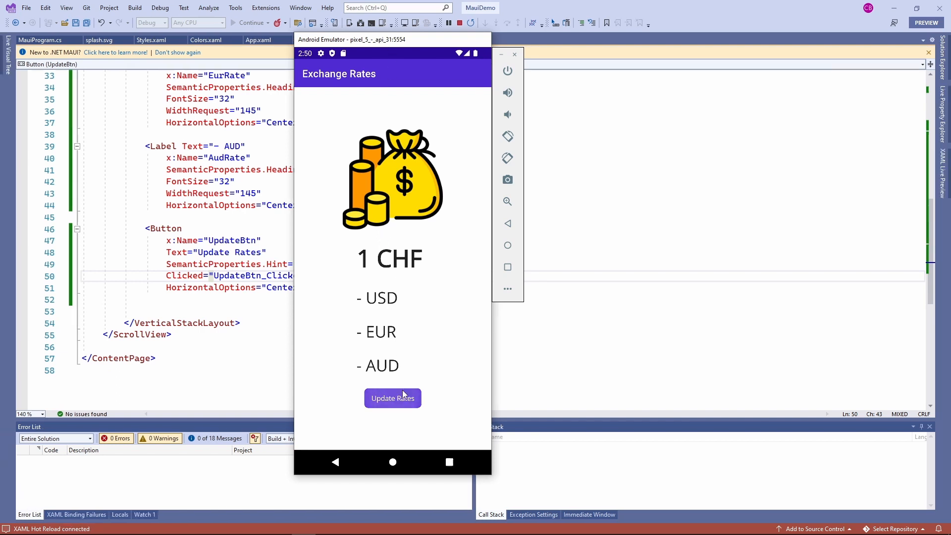
Scroll through the Whole Tomato Visual Assist homepage
{"action": "left_click", "coordinate": [392, 397]}
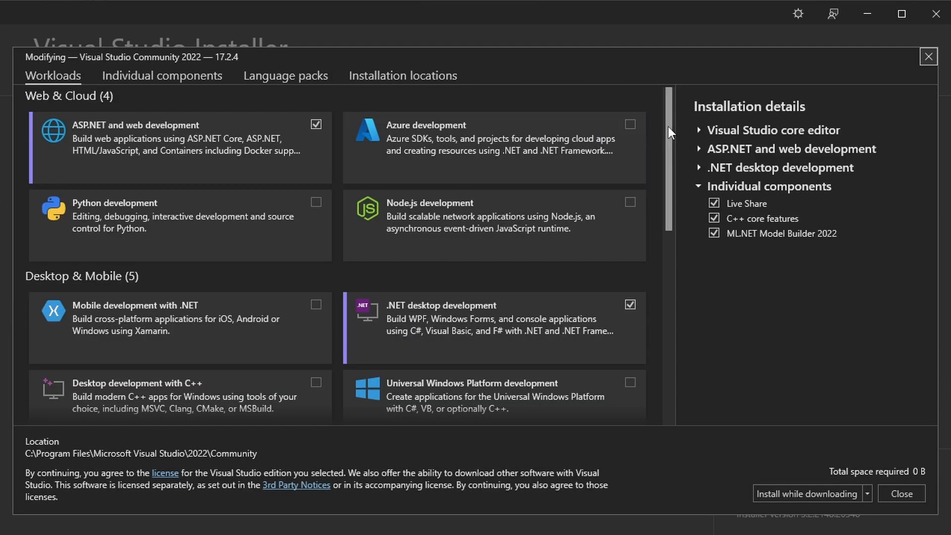
{"action": "scroll", "scroll_direction": "down", "scroll_amount": 3}
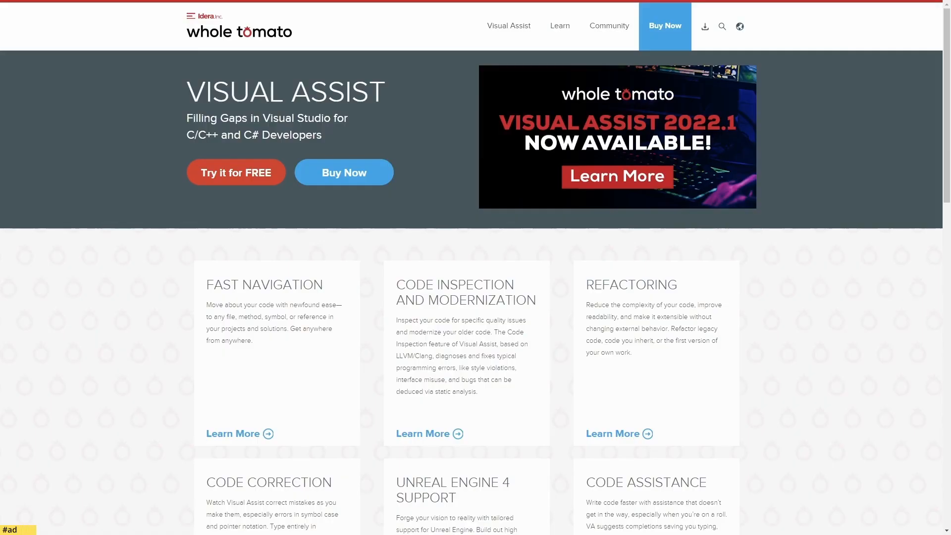
{"action": "scroll", "scroll_direction": "down", "scroll_amount": 3}
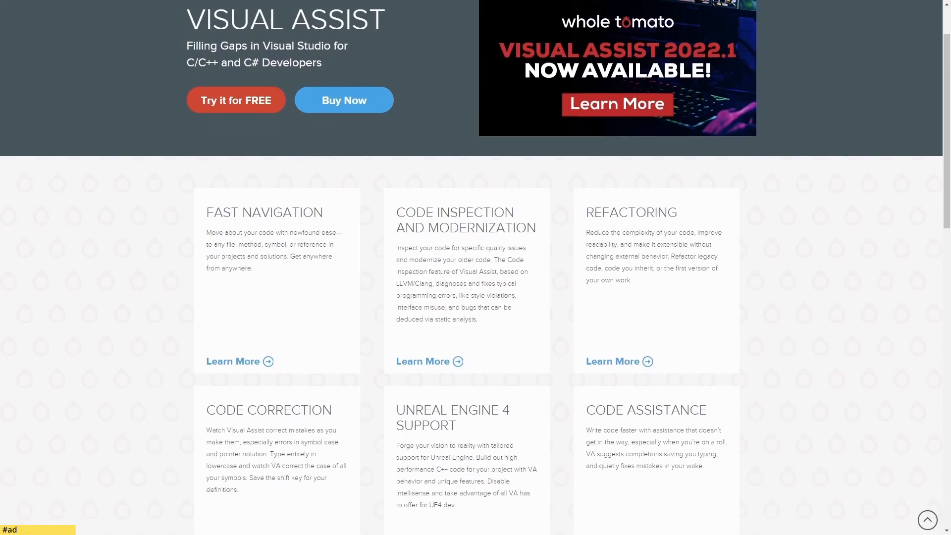
{"action": "scroll", "scroll_direction": "down", "scroll_amount": 3}
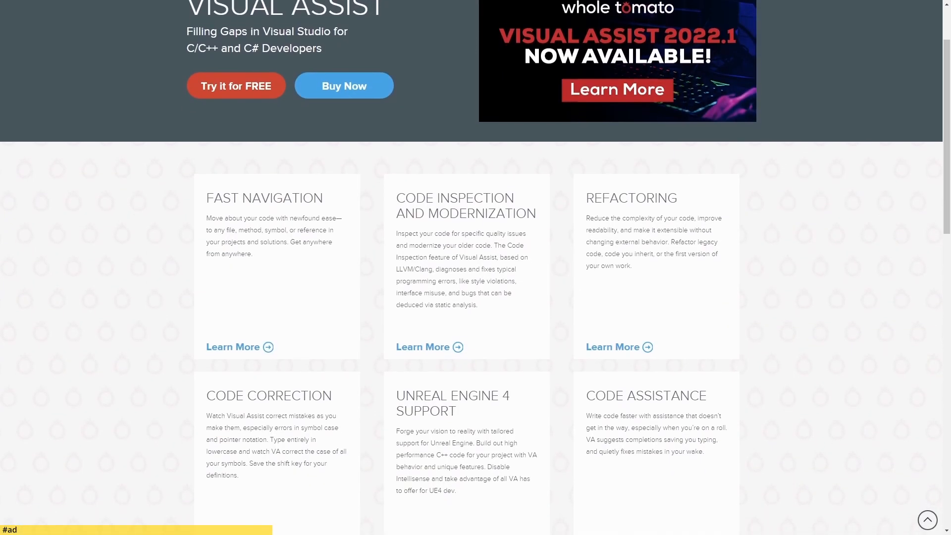
{"action": "scroll", "scroll_direction": "down", "scroll_amount": 3}
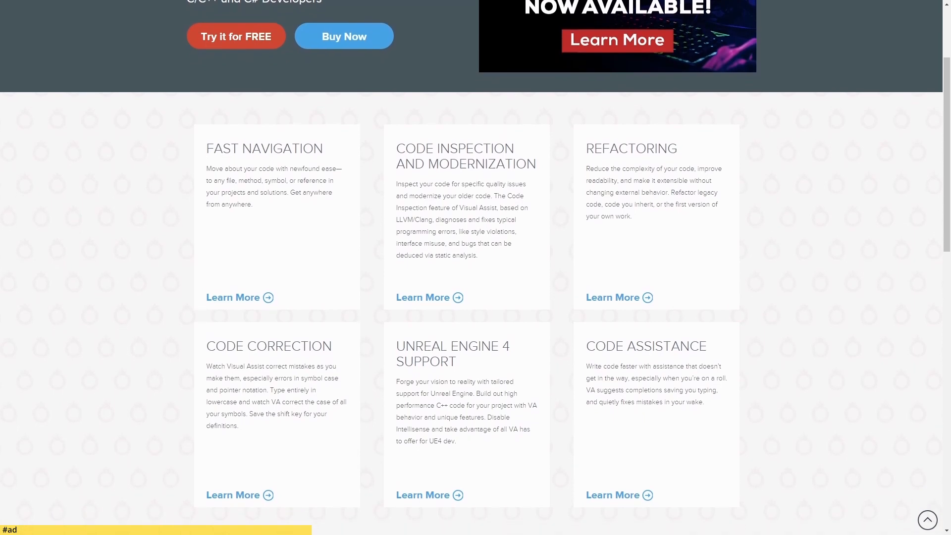
{"action": "scroll", "scroll_direction": "down", "scroll_amount": 3}
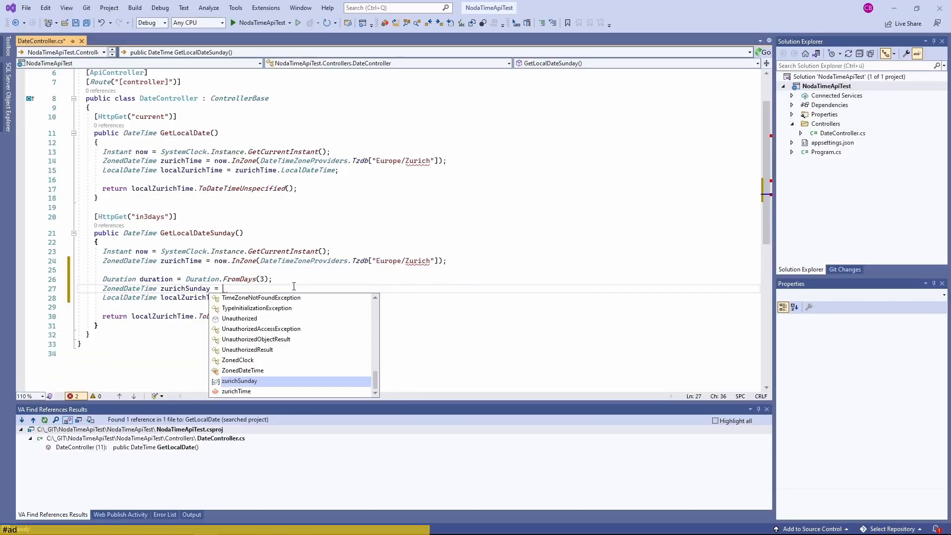
Autocomplete 'duration' in the code demo, then scroll the Top 10 features page
{"action": "type", "text": "zurichTime + durat"}
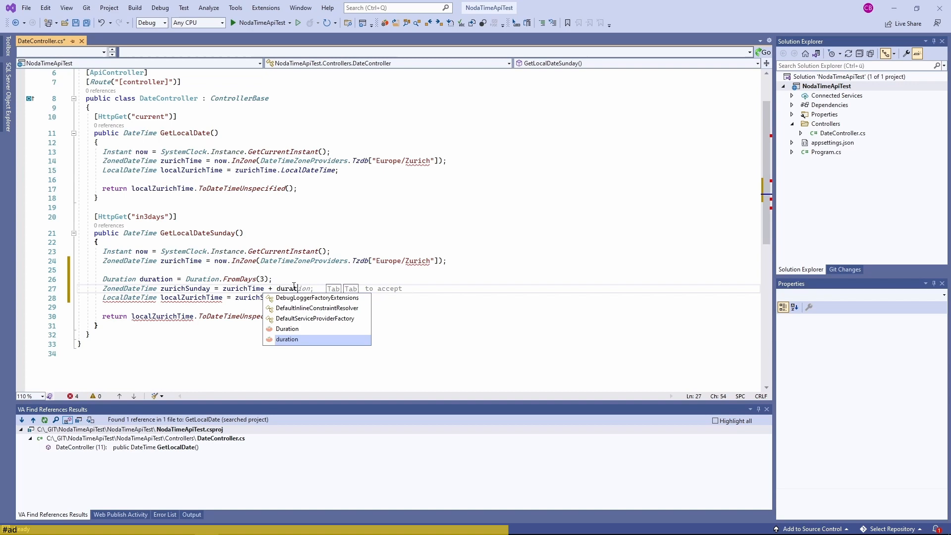
{"action": "key", "text": "Tab"}
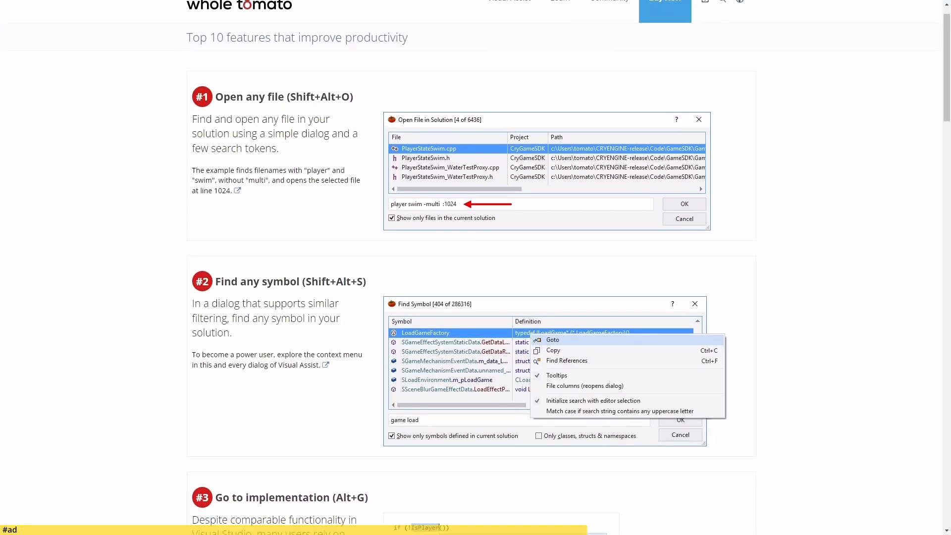
{"action": "scroll", "scroll_direction": "down", "scroll_amount": 3}
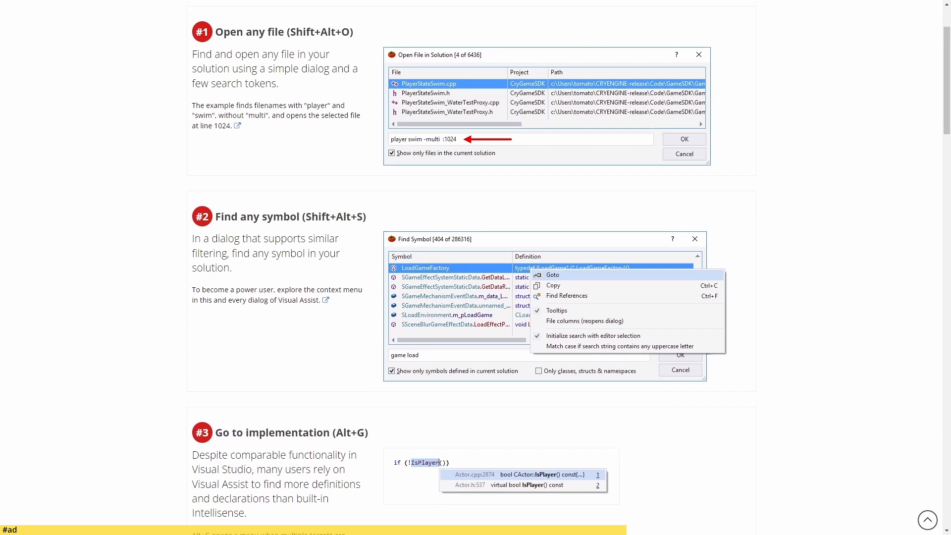
{"action": "scroll", "scroll_direction": "down", "scroll_amount": 3}
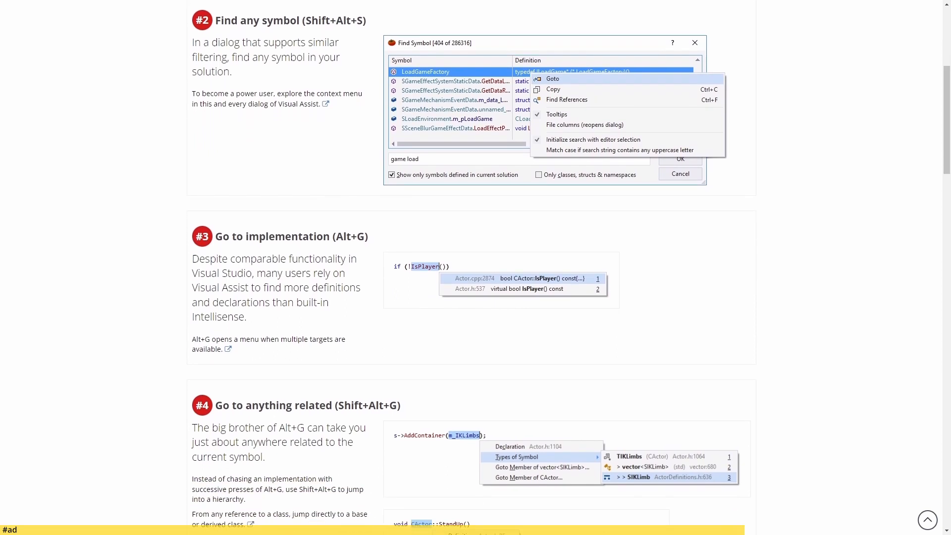
{"action": "scroll", "scroll_direction": "down", "scroll_amount": 3}
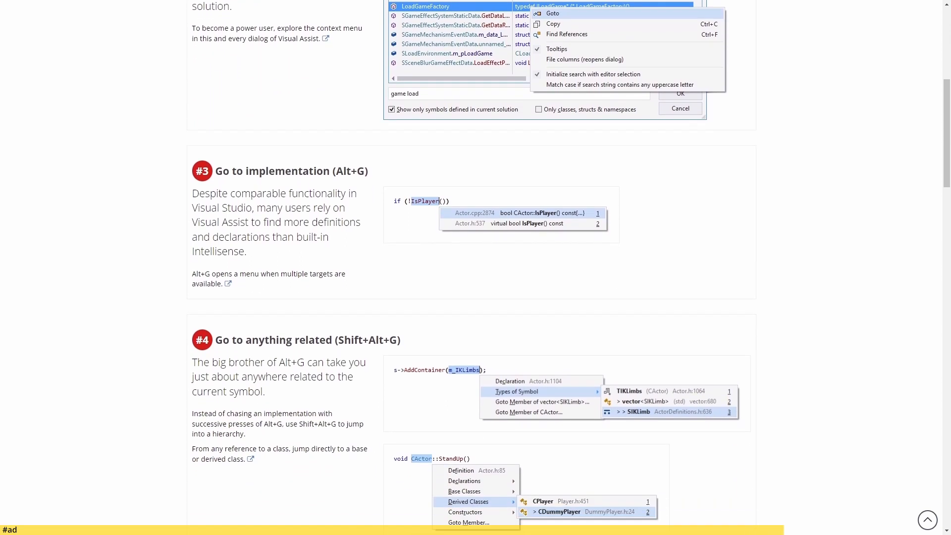
{"action": "scroll", "scroll_direction": "down", "scroll_amount": 3}
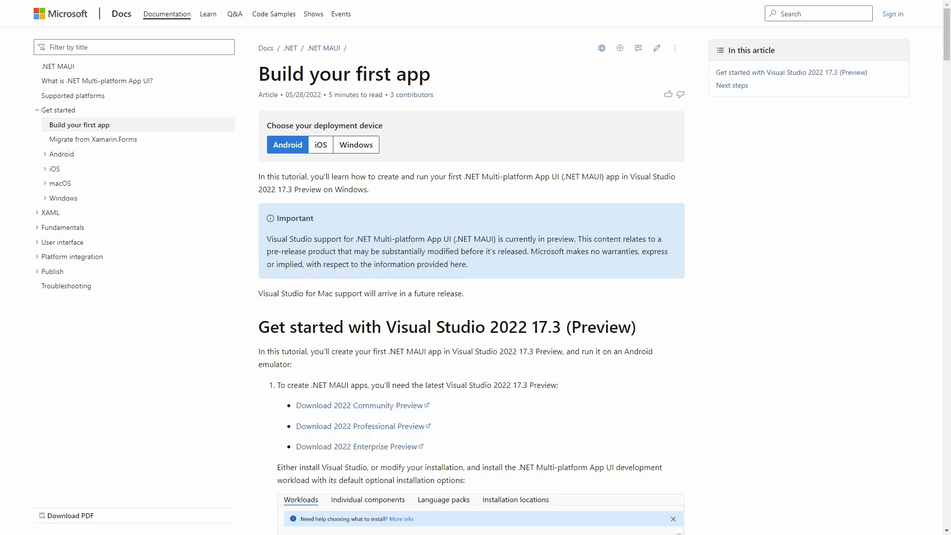
Download the Visual Studio 2022 Community Preview from the MAUI tutorial and run VisualStudioSetup.exe
{"action": "scroll", "scroll_direction": "down", "scroll_amount": 3}
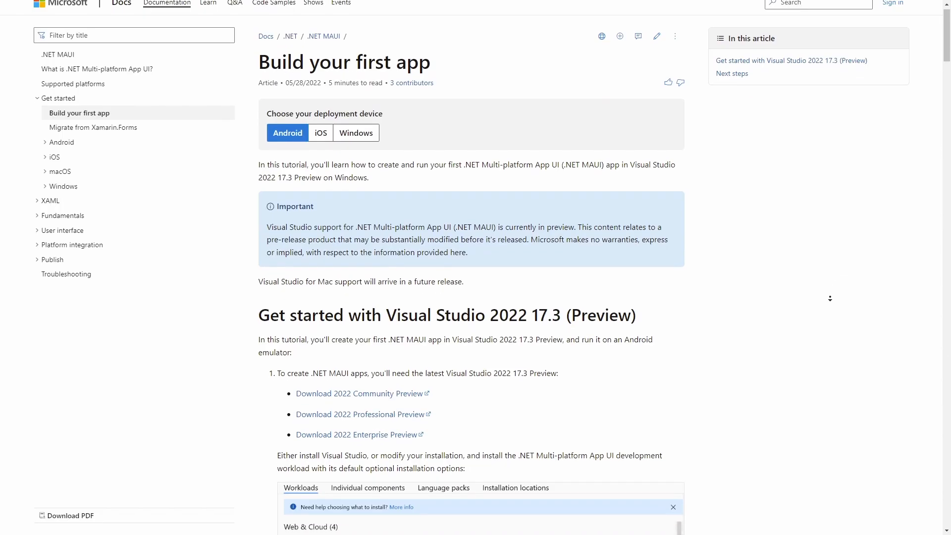
{"action": "scroll", "scroll_direction": "down", "scroll_amount": 3}
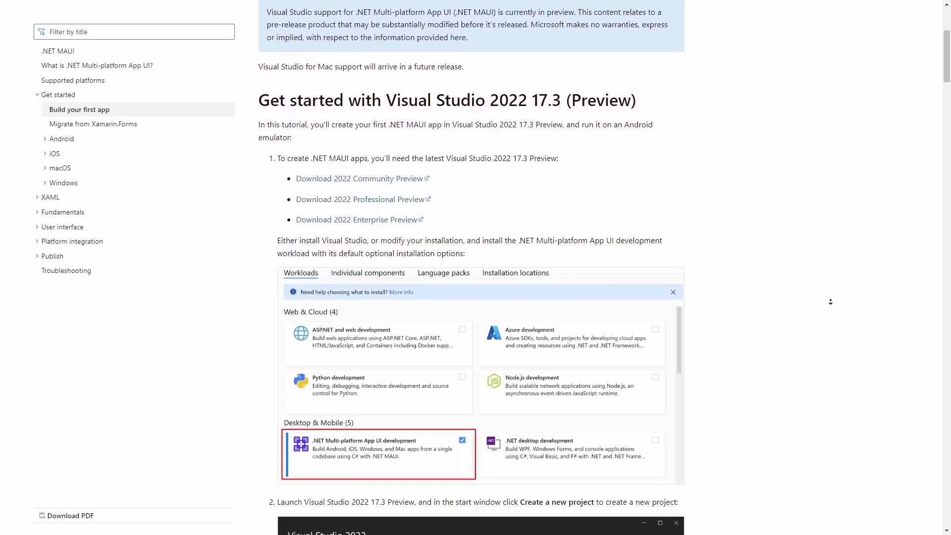
{"action": "scroll", "scroll_direction": "down", "scroll_amount": 3}
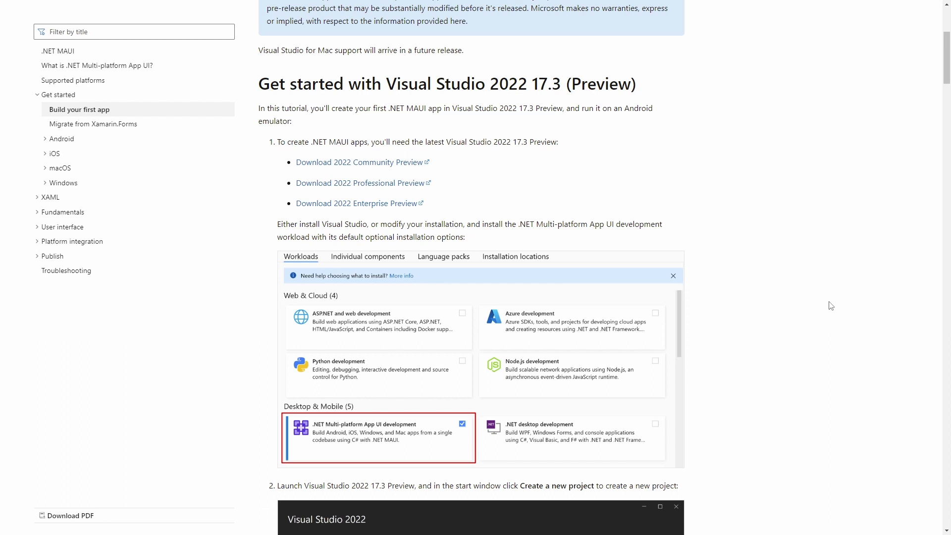
{"action": "mouse_move", "coordinate": [383, 168]}
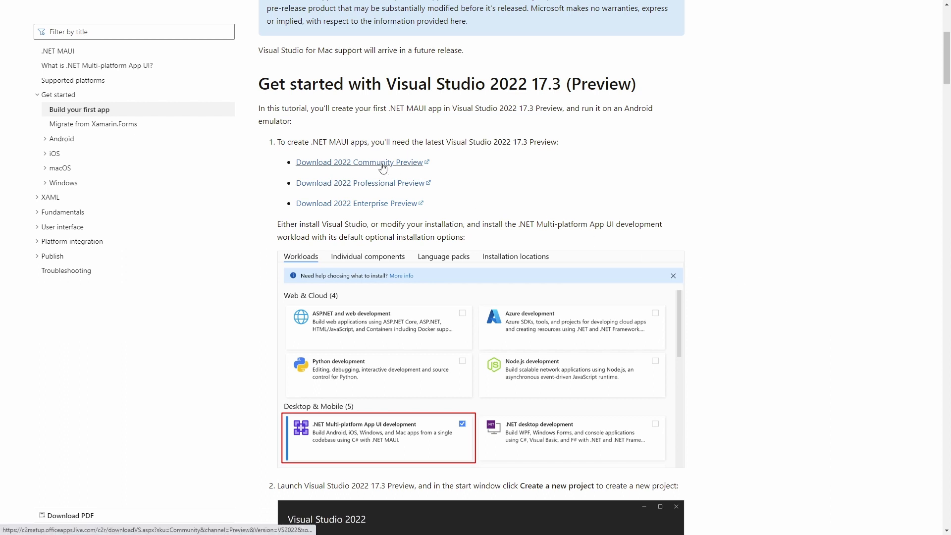
{"action": "left_click", "coordinate": [359, 162]}
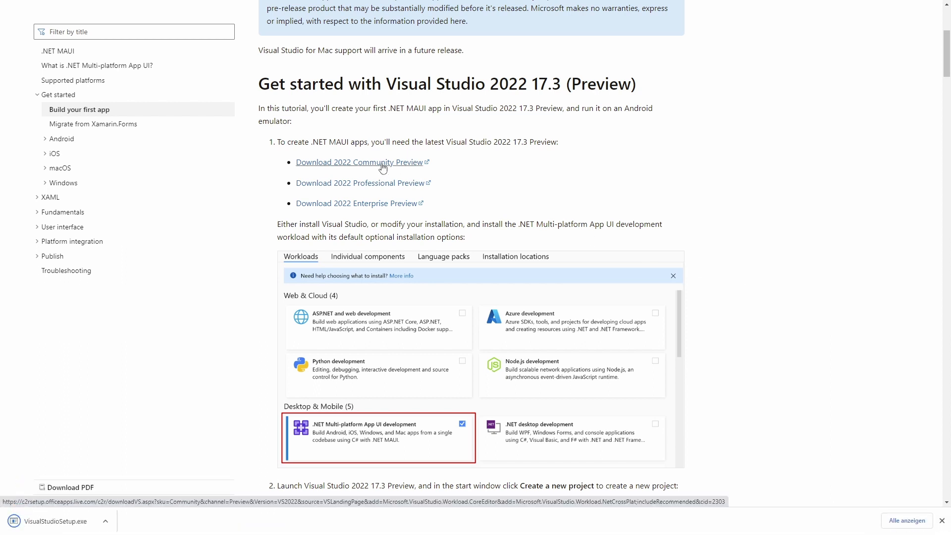
{"action": "left_click", "coordinate": [359, 162]}
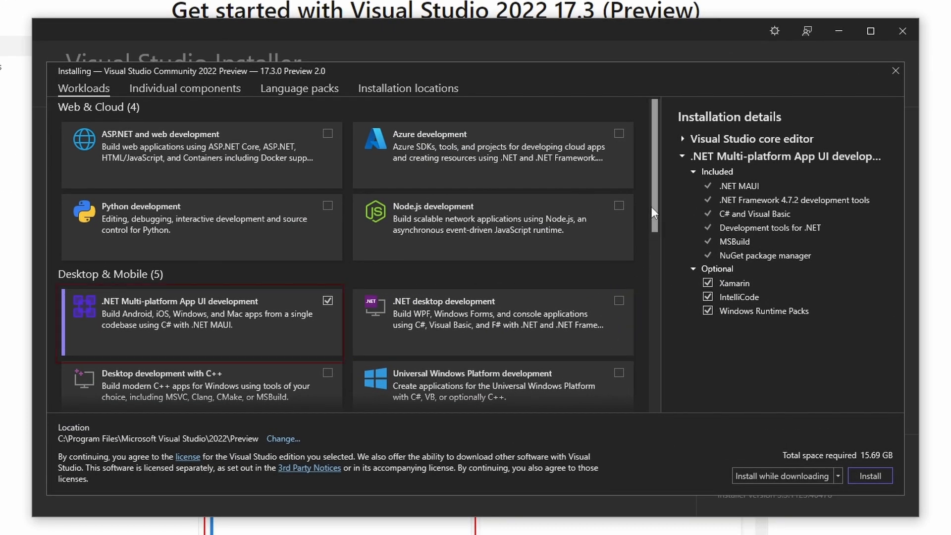
Install the Preview with the .NET Multi-platform App UI development workload checked
{"action": "left_click", "coordinate": [708, 297]}
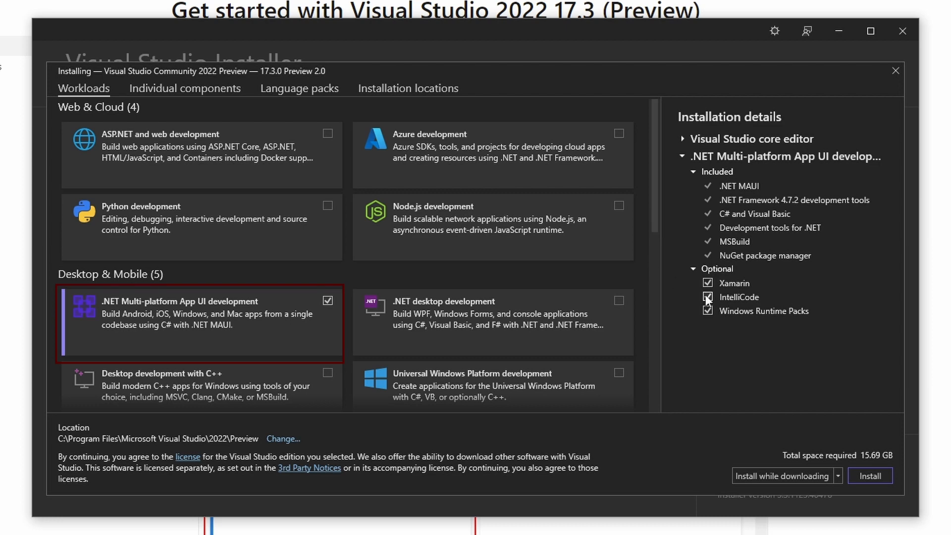
{"action": "left_click", "coordinate": [870, 476]}
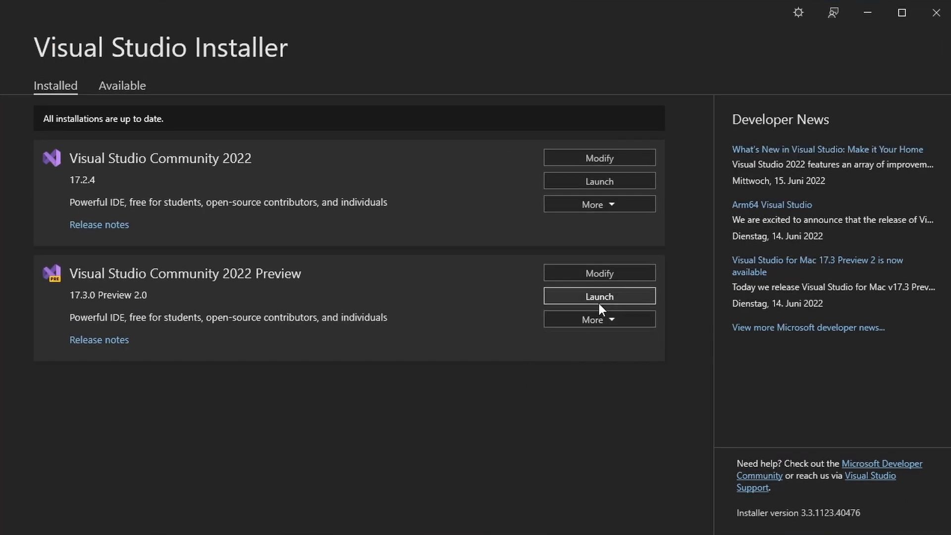
Launch Visual Studio 2022 Preview and search project templates for '.net maui'
{"action": "left_click", "coordinate": [598, 296]}
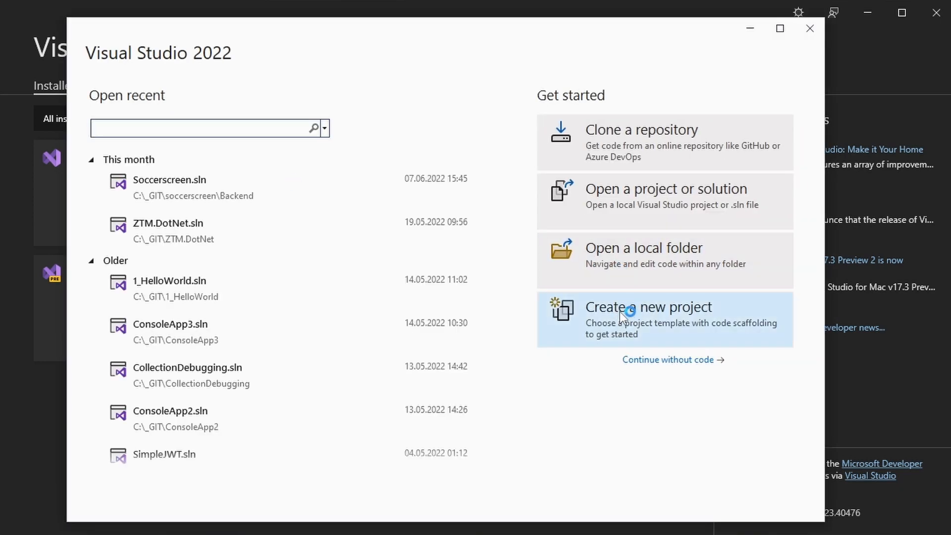
{"action": "left_click", "coordinate": [647, 306]}
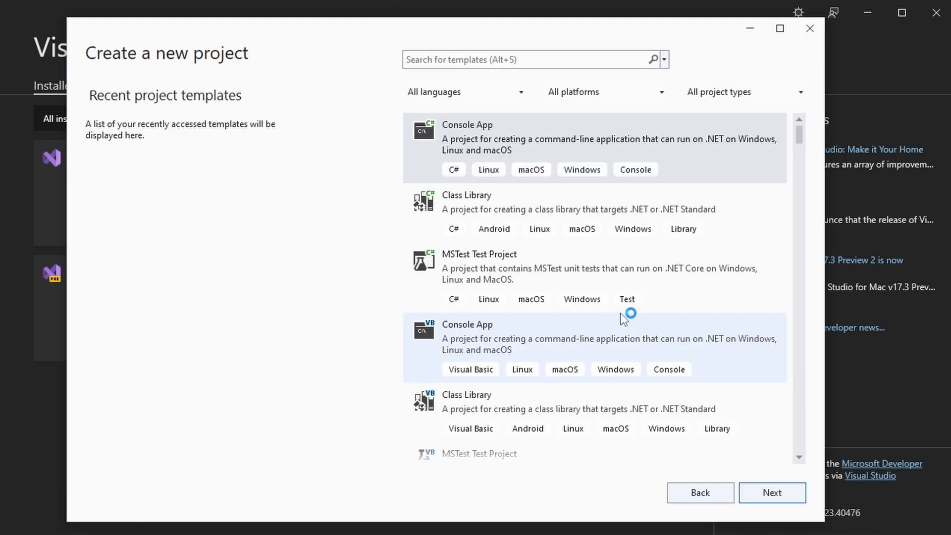
{"action": "left_click", "coordinate": [521, 59]}
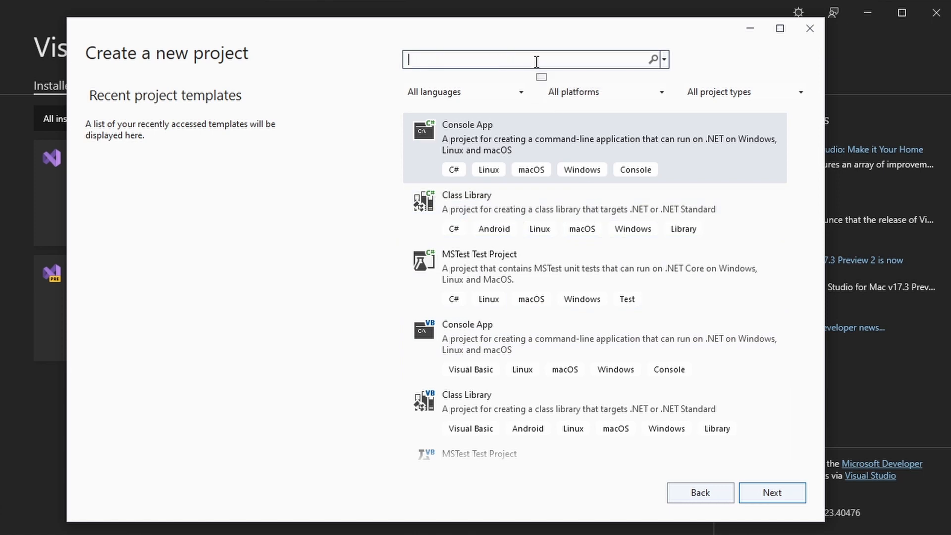
{"action": "type", "text": ".net maui"}
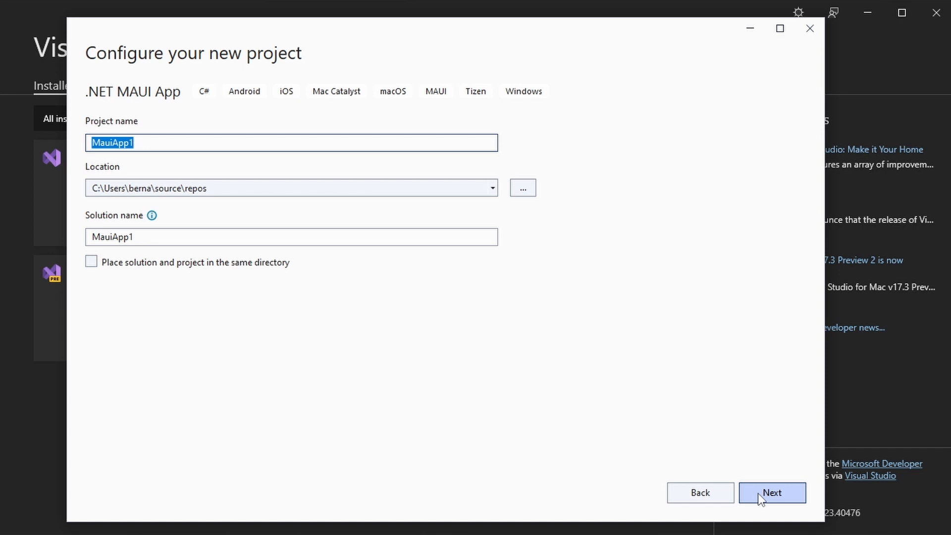
Name the .NET MAUI App project MauiDemo in C:\_GIT, target .NET 6.0, and create it
{"action": "left_click", "coordinate": [491, 187]}
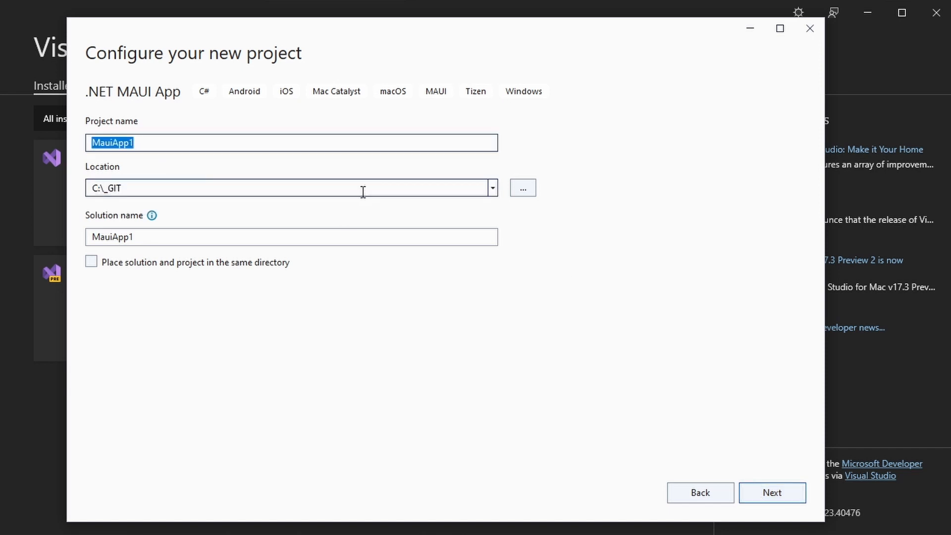
{"action": "type", "text": "MauiDemo"}
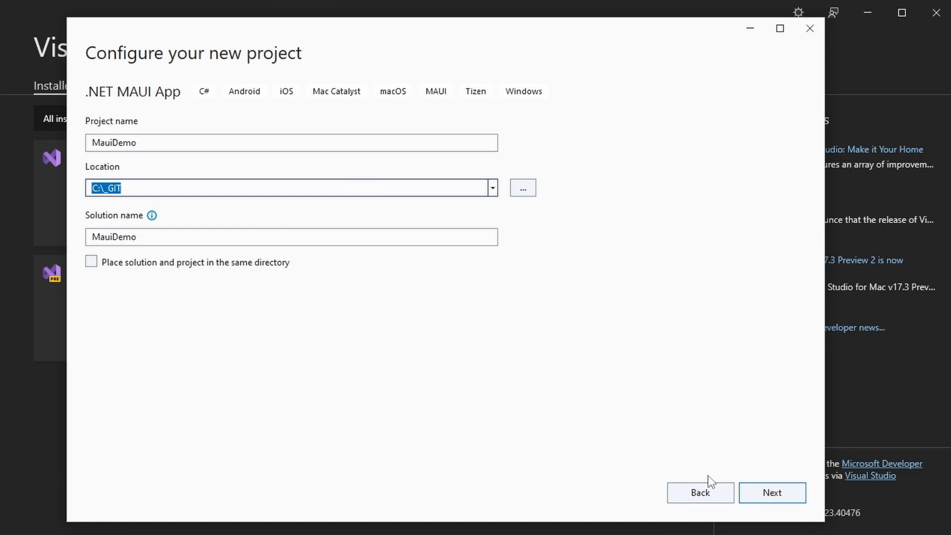
{"action": "left_click", "coordinate": [771, 491]}
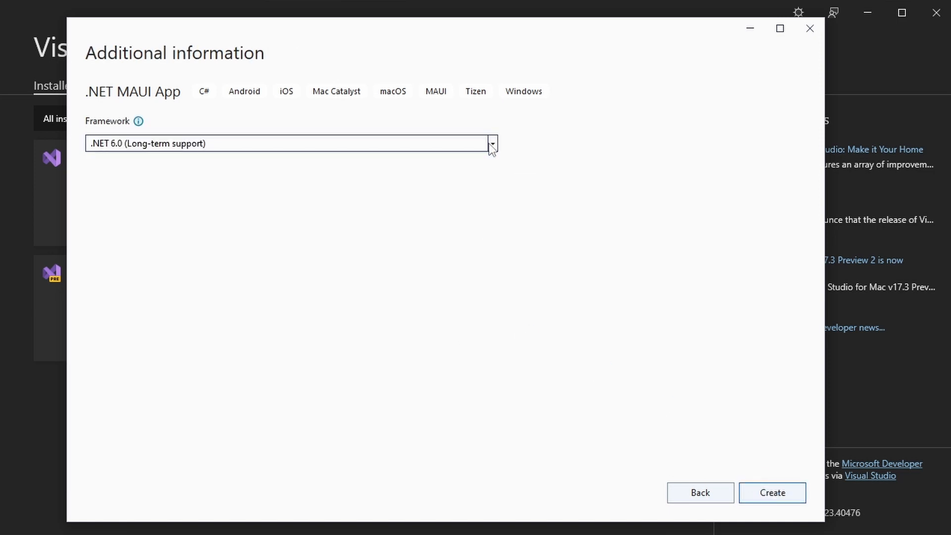
{"action": "left_click", "coordinate": [772, 491]}
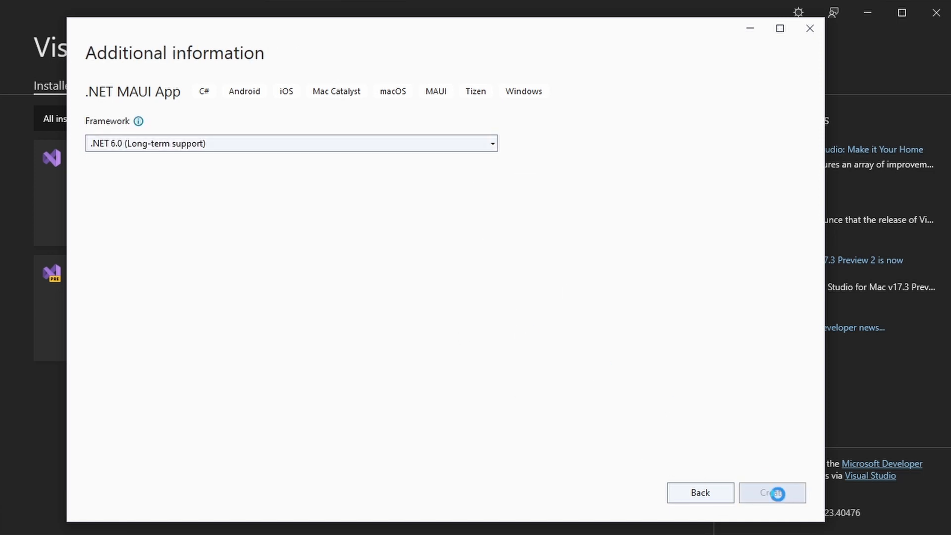
{"action": "left_click", "coordinate": [771, 491]}
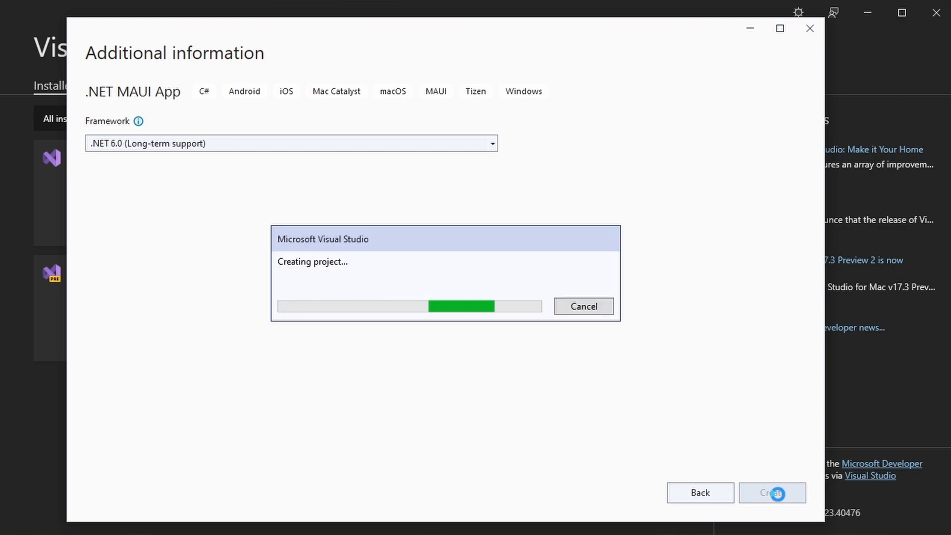
{"action": "left_click", "coordinate": [771, 492]}
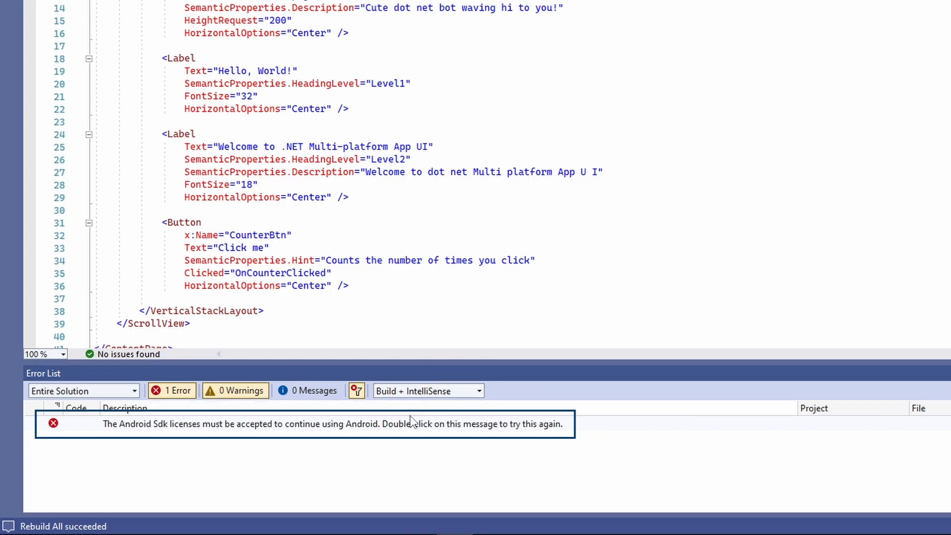
Accept both Android SDK licenses from the error list's license agreement
{"action": "double_click", "coordinate": [306, 423]}
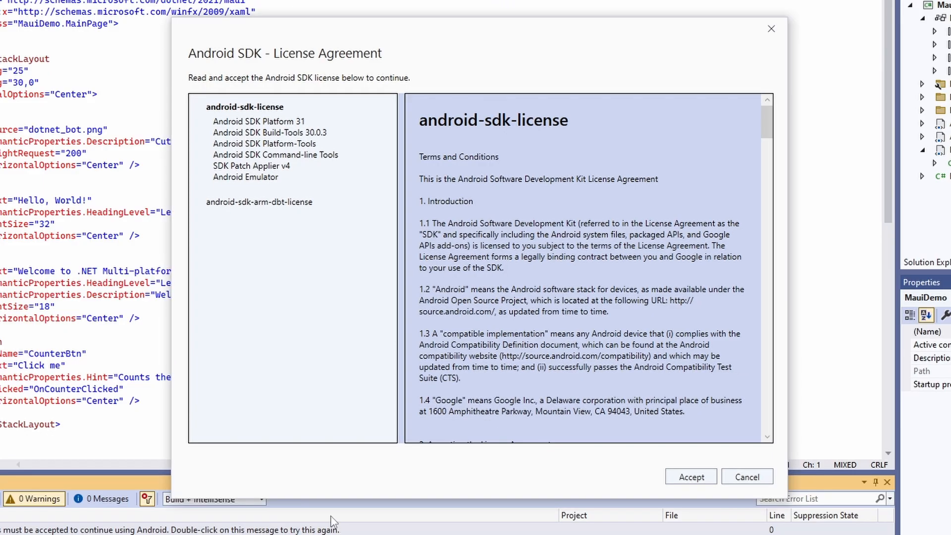
{"action": "left_click", "coordinate": [690, 476]}
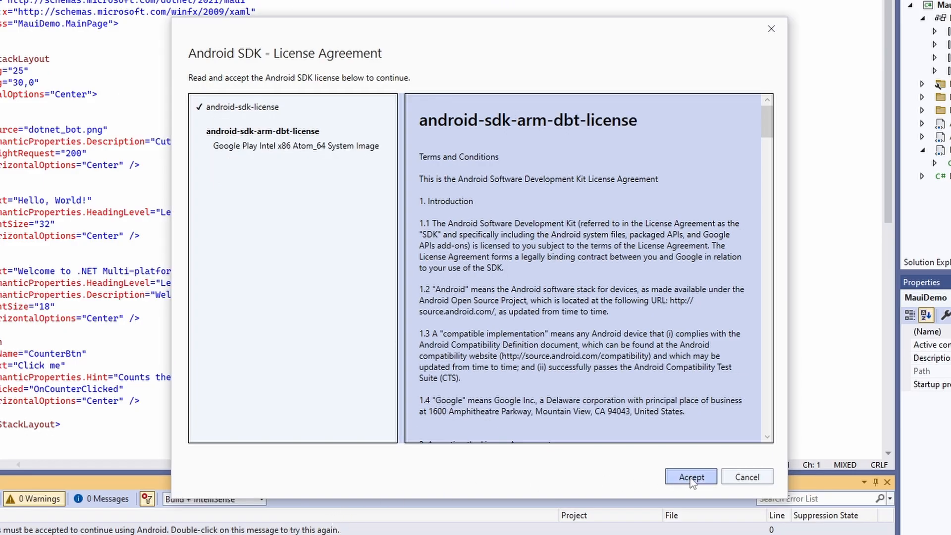
{"action": "left_click", "coordinate": [689, 476]}
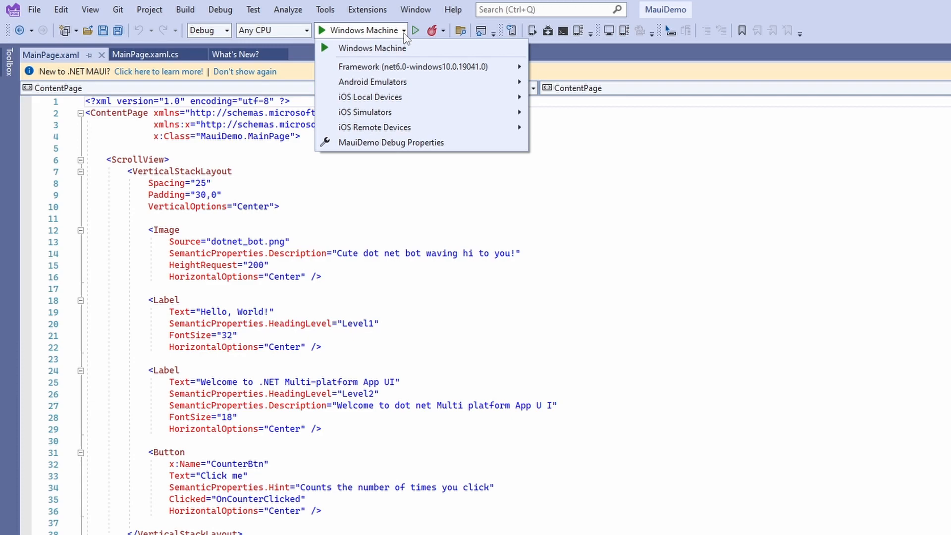
Choose Android Emulators and create the default Pixel 5 – API 31 device with Android 12.0
{"action": "left_click", "coordinate": [372, 82]}
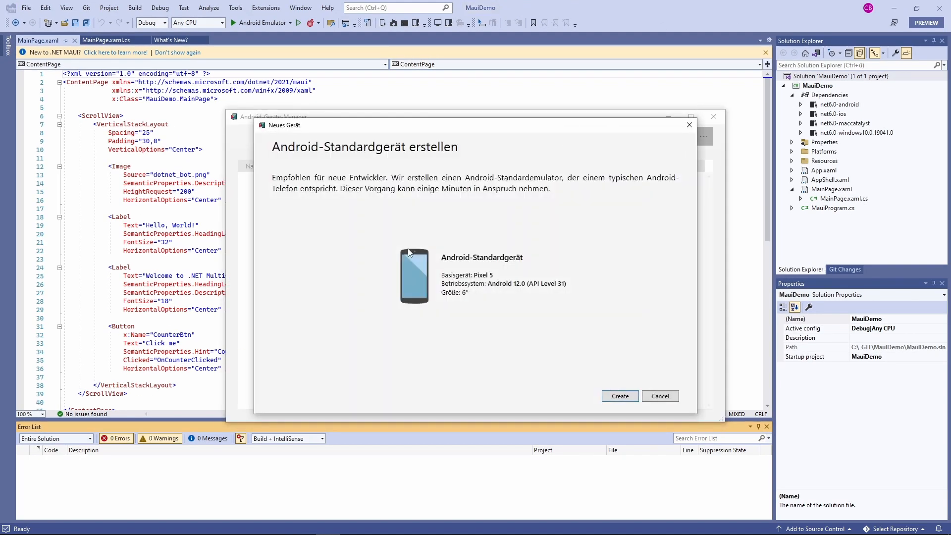
{"action": "left_click", "coordinate": [619, 395]}
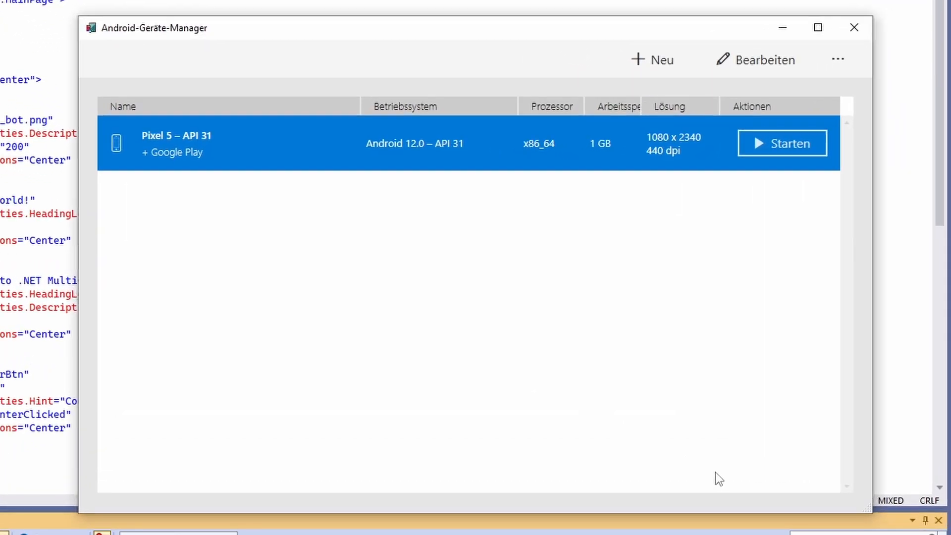
{"action": "mouse_move", "coordinate": [801, 391]}
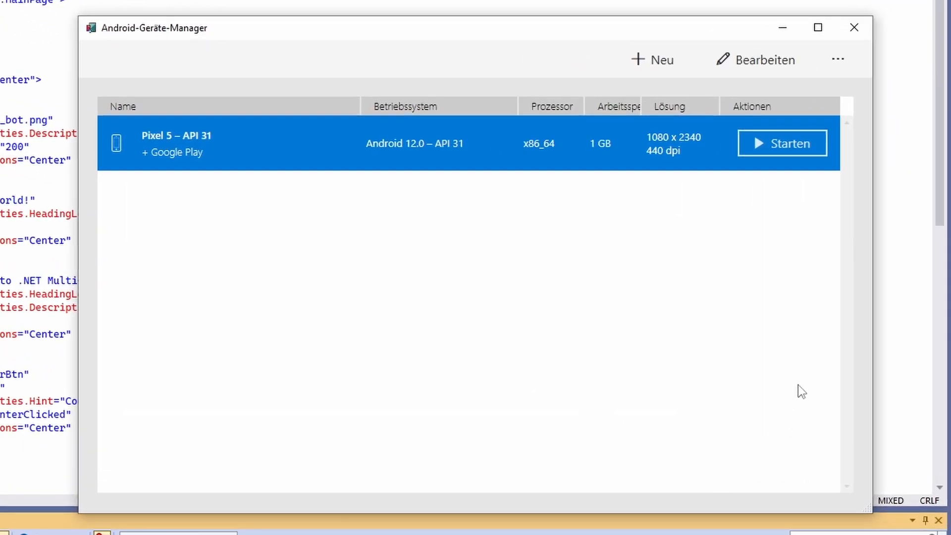
{"action": "left_click", "coordinate": [781, 144]}
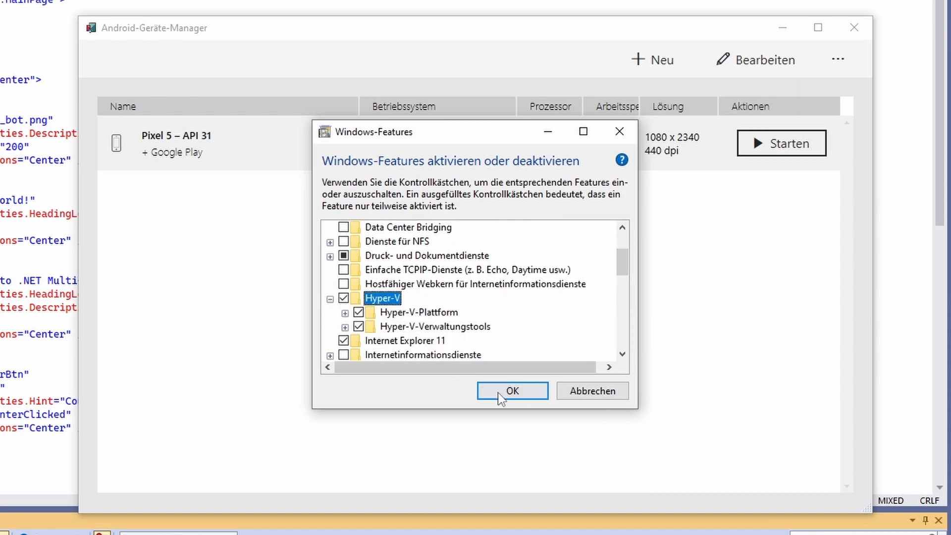
Keep Hyper-V checked in Windows Features and confirm with OK
{"action": "left_click", "coordinate": [511, 389]}
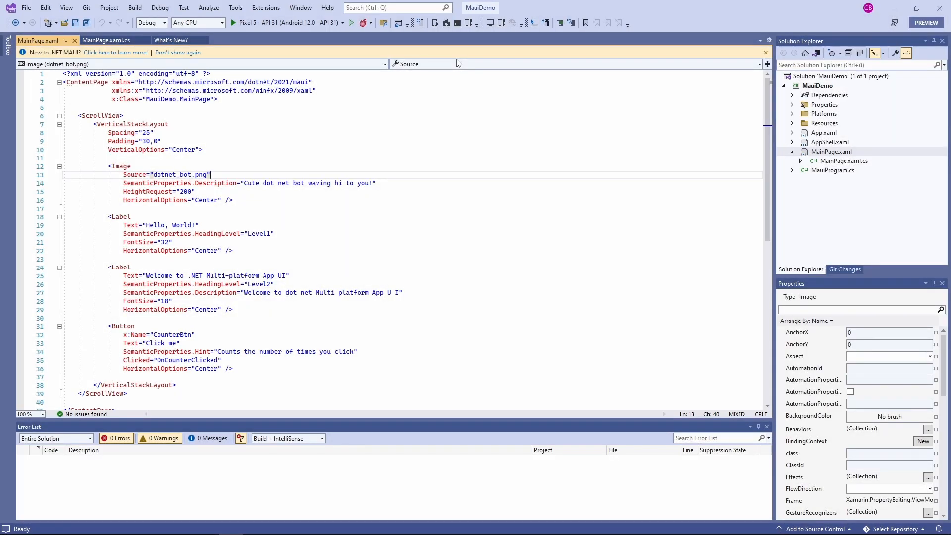
Debug MauiDemo on the Pixel 5 – API 31 emulator and tap the counter button repeatedly
{"action": "left_click", "coordinate": [230, 22]}
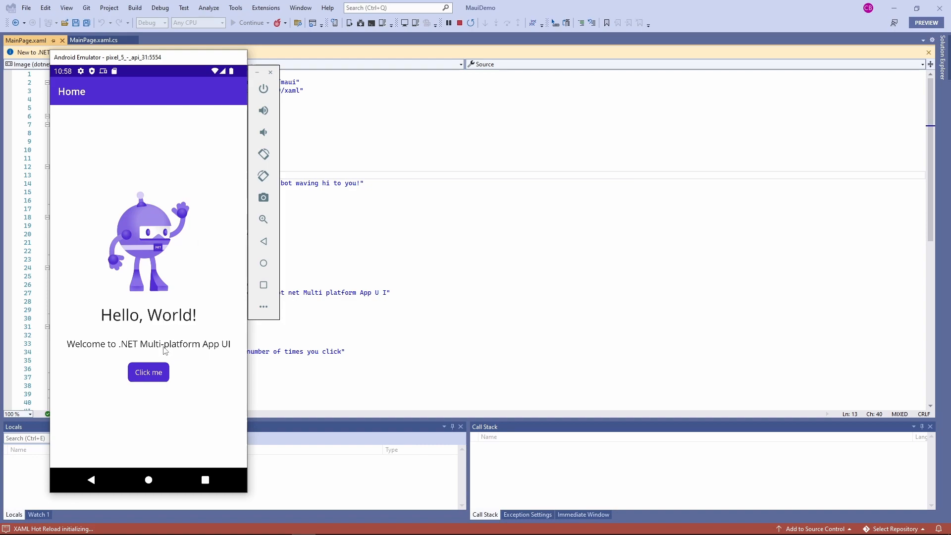
{"action": "left_click", "coordinate": [148, 372]}
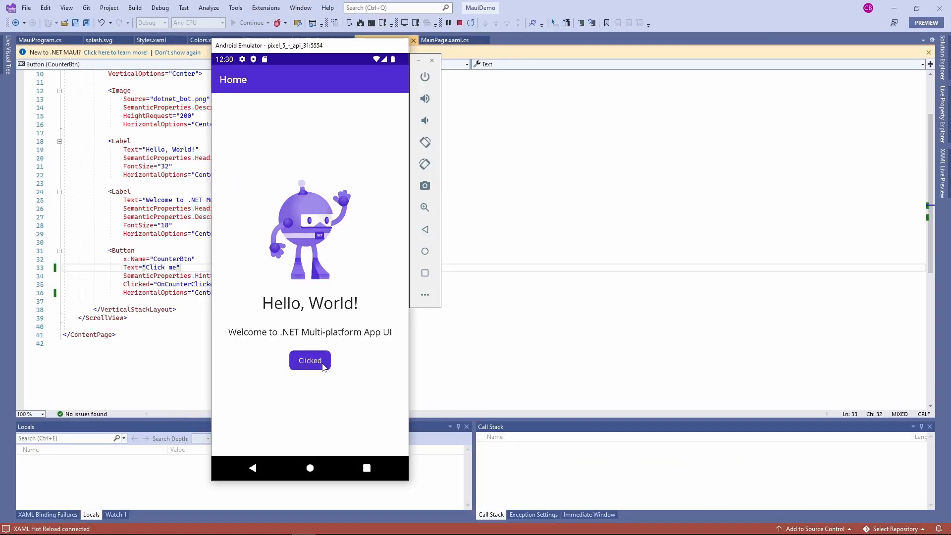
{"action": "left_click", "coordinate": [309, 360]}
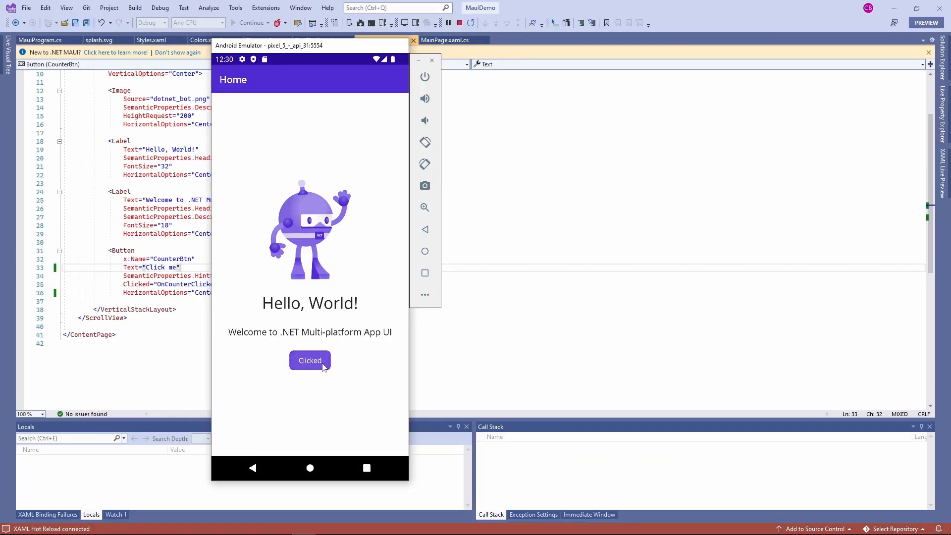
{"action": "left_click", "coordinate": [310, 360]}
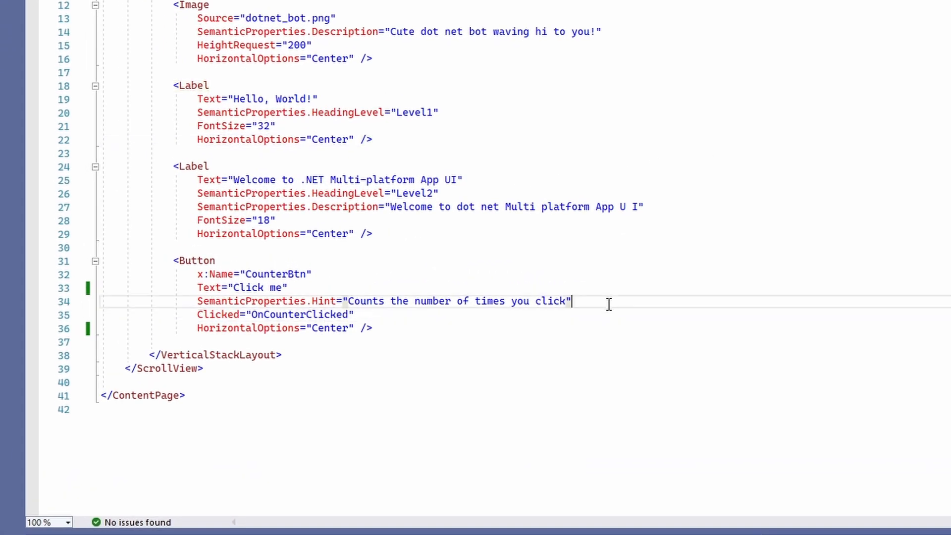
Add WidthRequest="250" to the button, rerun on the emulator, and tap it twice
{"action": "type", "text": "WidthRequest=\"250"}
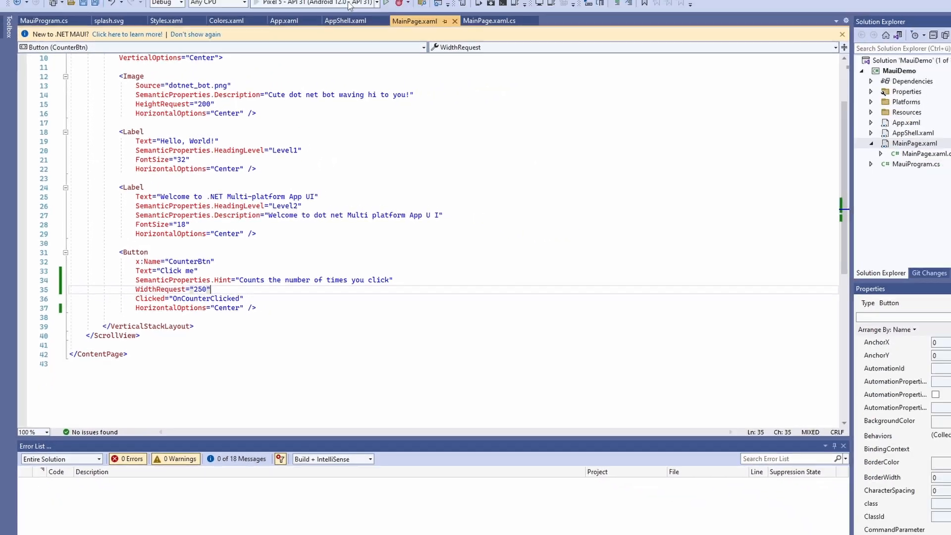
{"action": "left_click", "coordinate": [385, 2]}
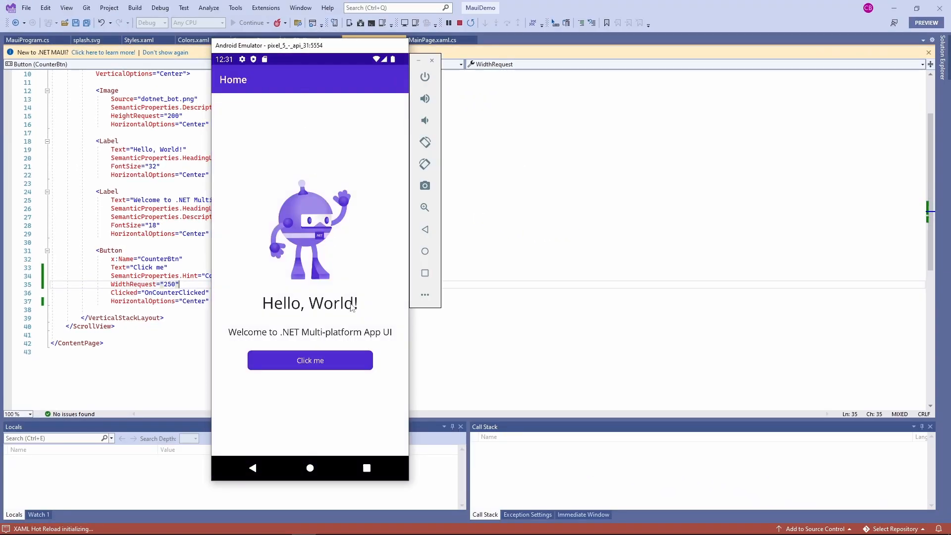
{"action": "left_click", "coordinate": [310, 360]}
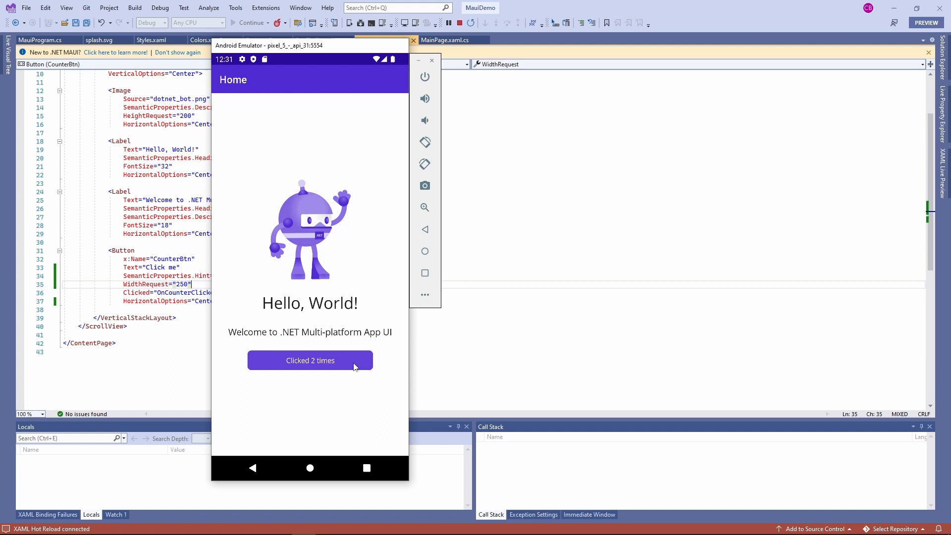
{"action": "left_click", "coordinate": [310, 360]}
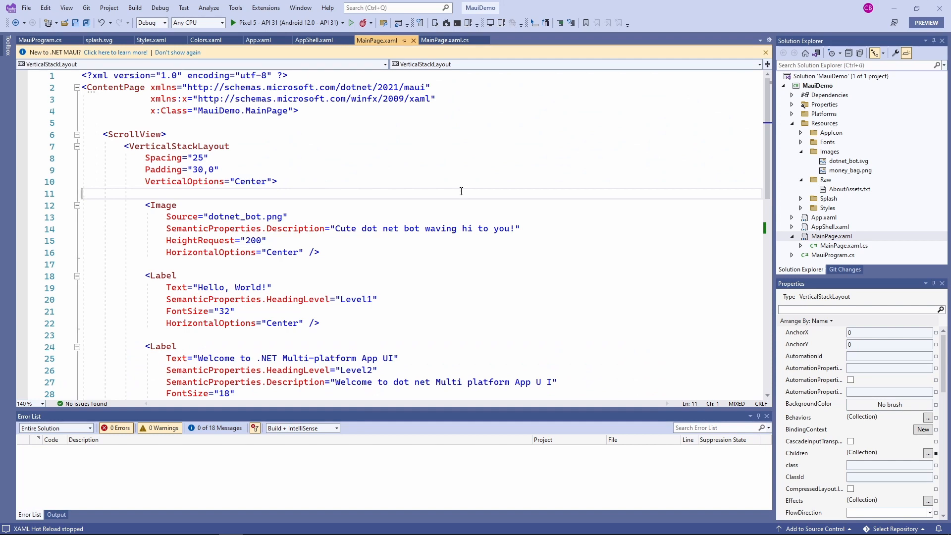
Add Title="Exchange Rates" and replace dotnet_bot with money_bag, described 'Bag full of money.'
{"action": "type", "text": "Title=\""}
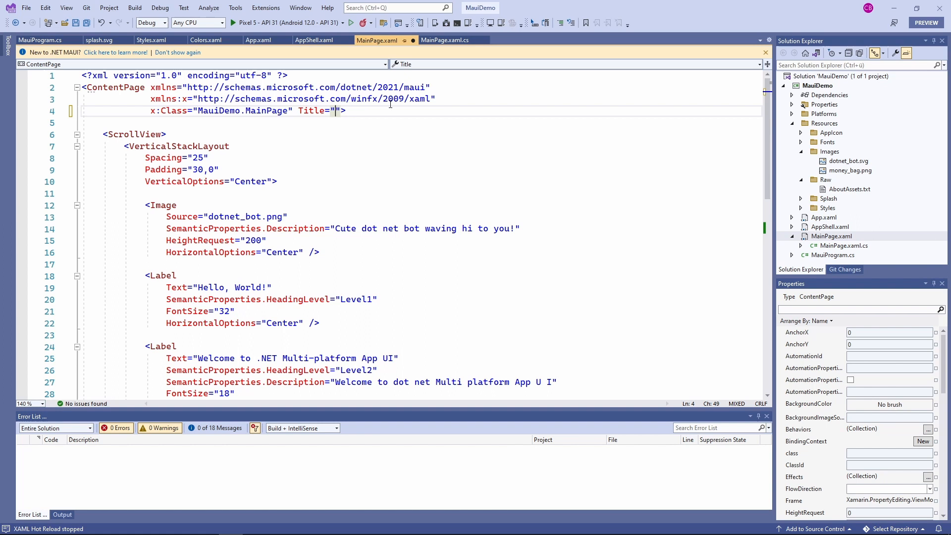
{"action": "type", "text": "Exchange Rates"}
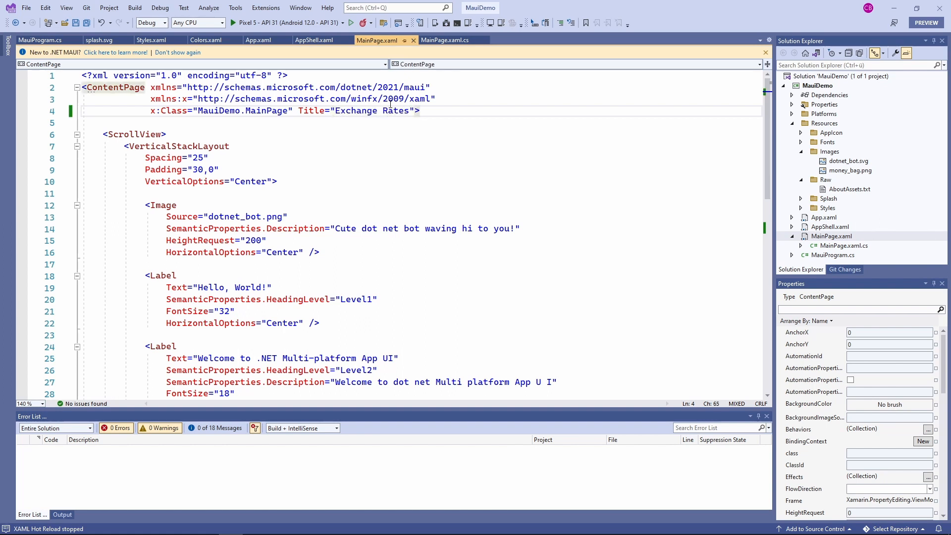
{"action": "left_click", "coordinate": [288, 217]}
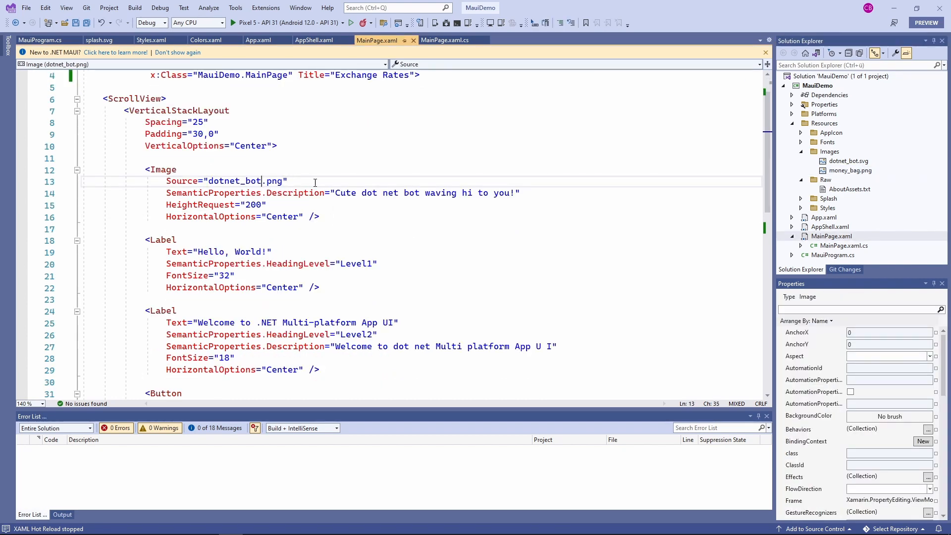
{"action": "double_click", "coordinate": [233, 181]}
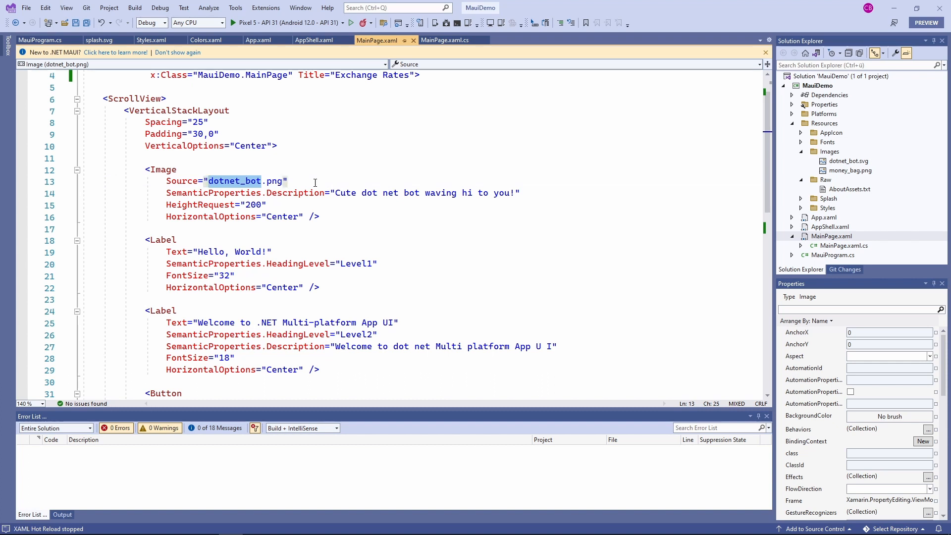
{"action": "type", "text": "money_bag"}
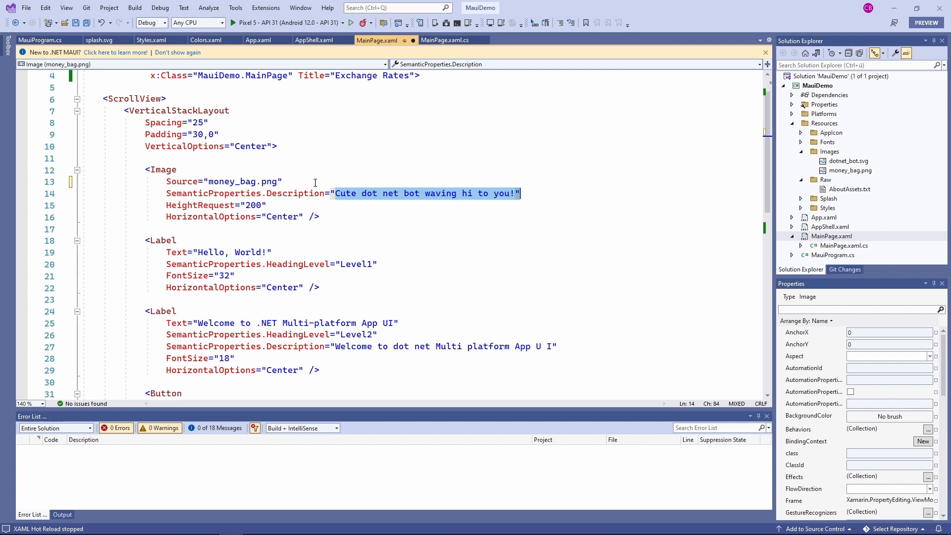
{"action": "type", "text": "Bag full"}
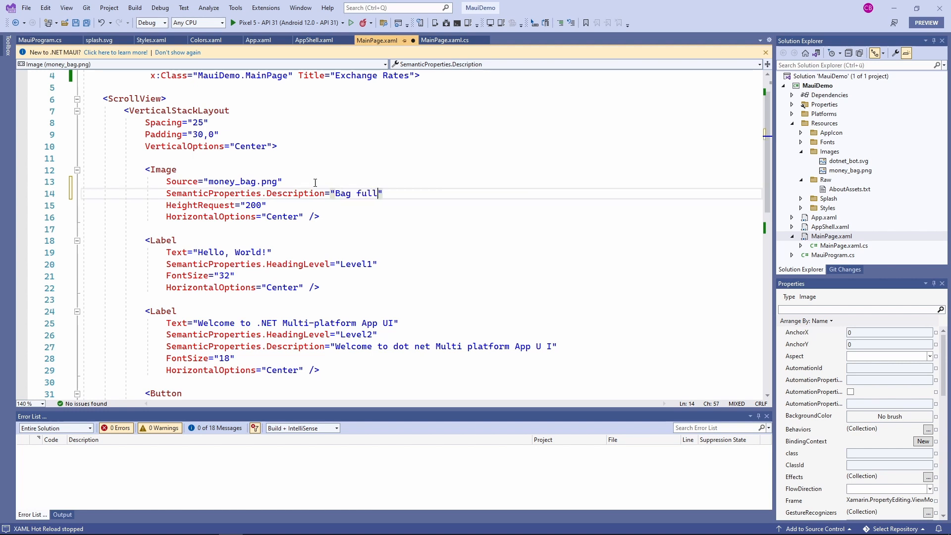
{"action": "type", "text": "of money."}
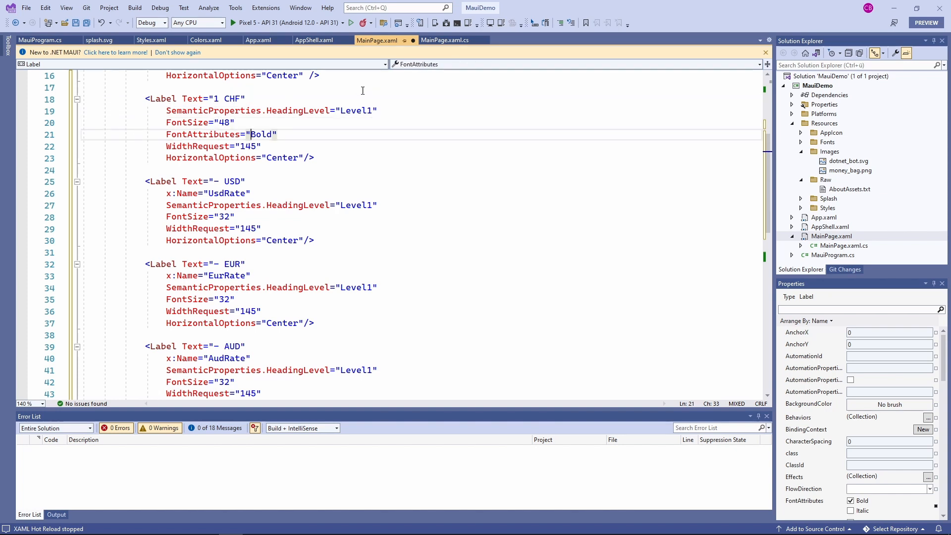
Rename the Button to UpdateBtn reading 'Update Rates' and comment out OnCounterClicked in MainPage.xaml.cs
{"action": "left_click", "coordinate": [245, 146]}
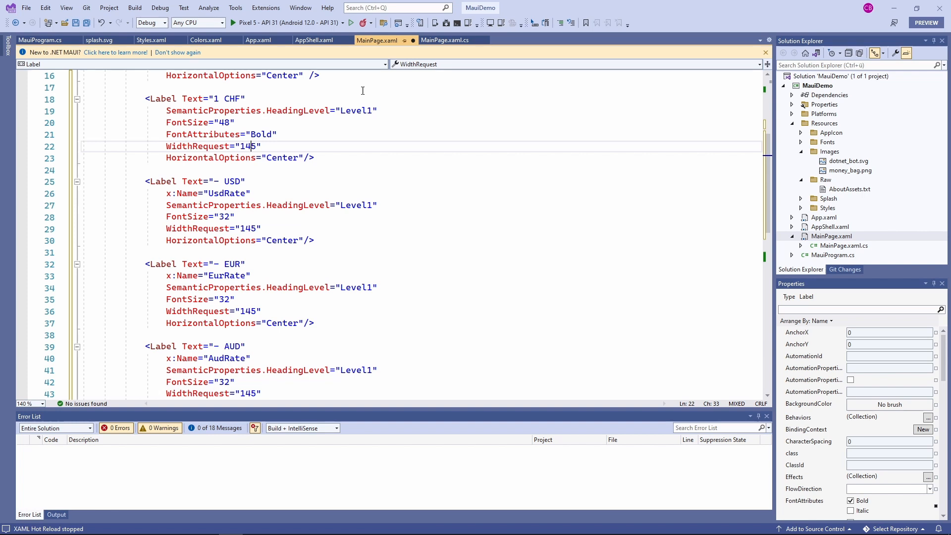
{"action": "left_click", "coordinate": [245, 157]}
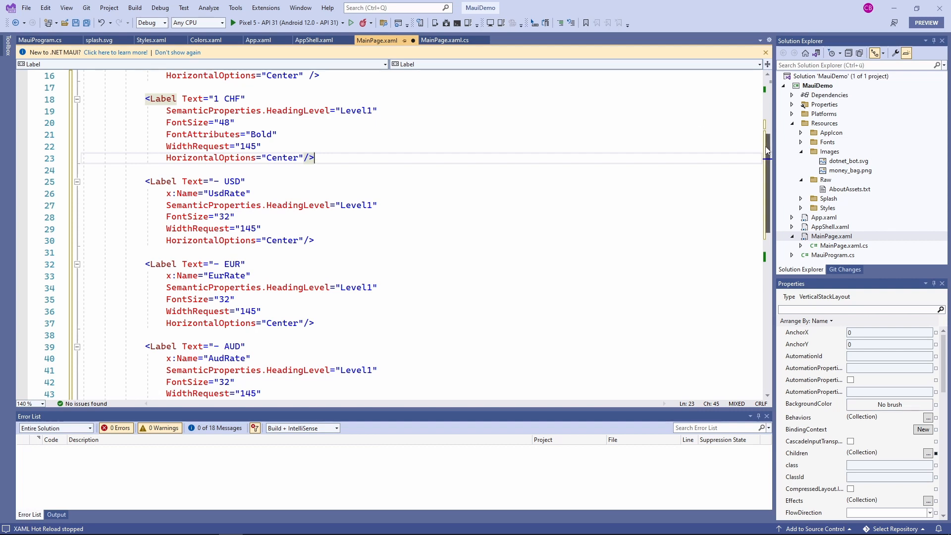
{"action": "scroll", "scroll_direction": "down", "scroll_amount": 3}
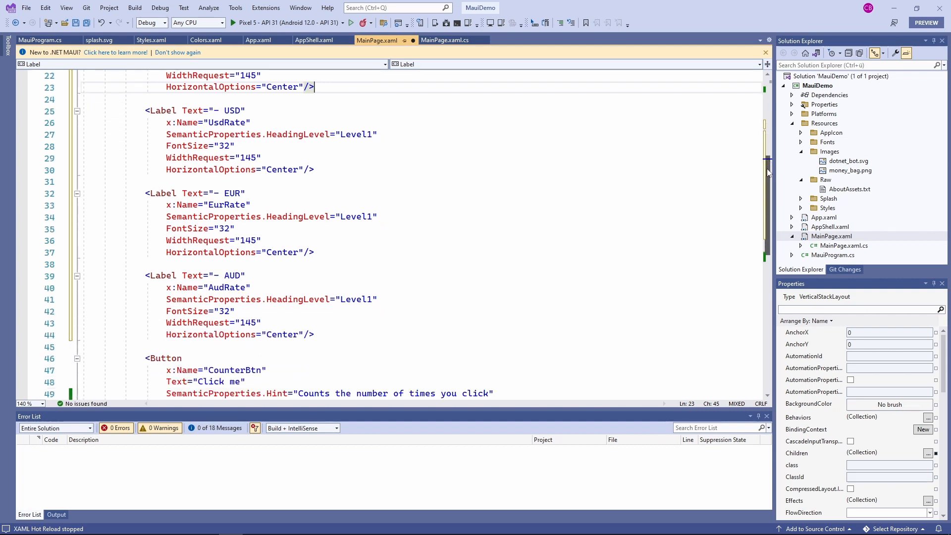
{"action": "scroll", "scroll_direction": "down", "scroll_amount": 3}
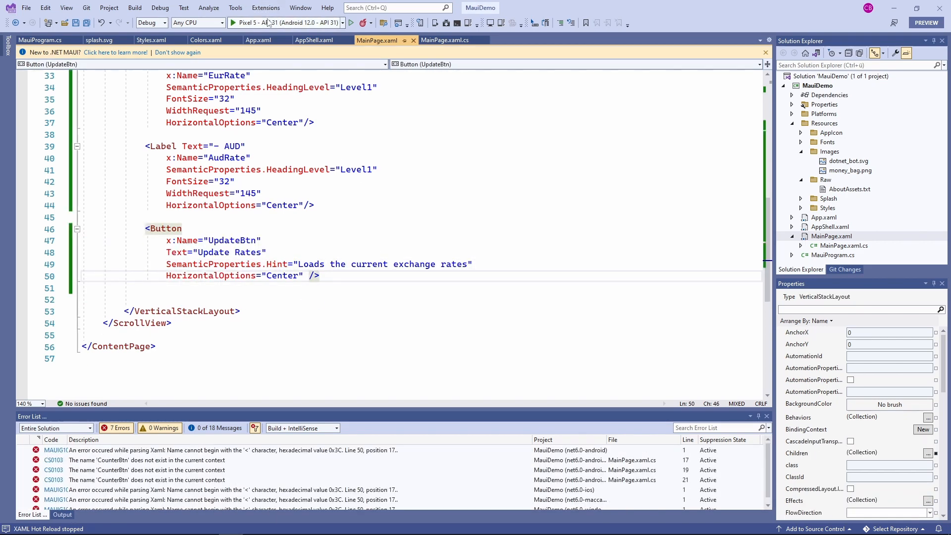
{"action": "left_click", "coordinate": [444, 40]}
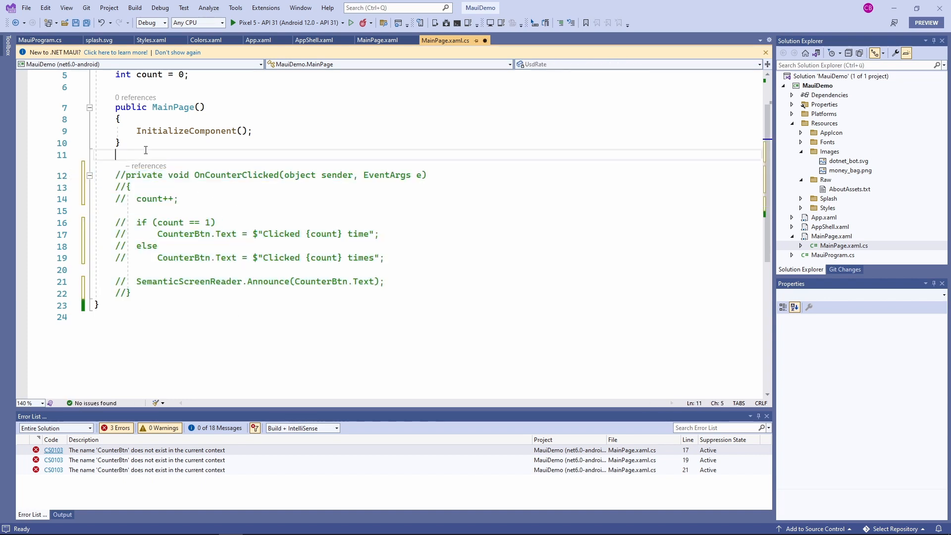
Add an async UpdateBtn_Clicked HttpClient handler with CurrentRates and Rate classes, then run the app
{"action": "left_click", "coordinate": [376, 40]}
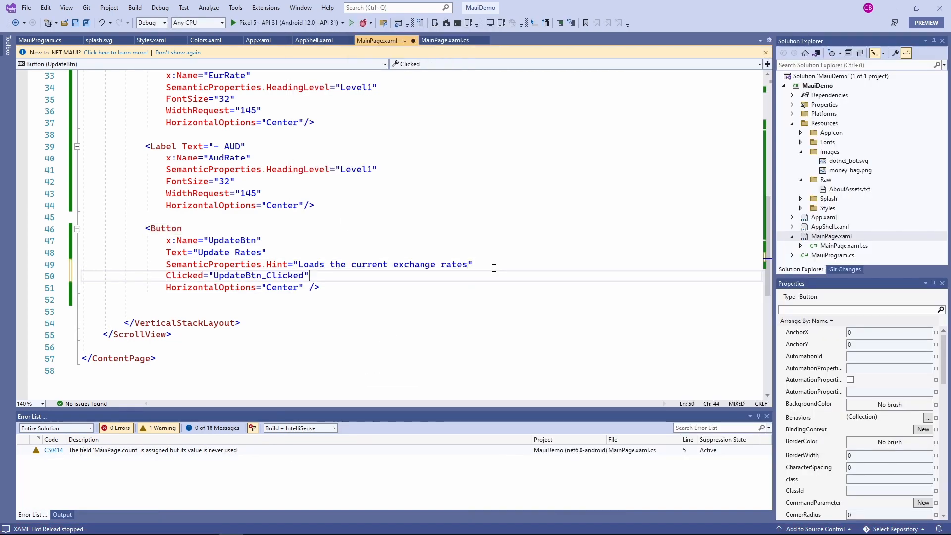
{"action": "left_click", "coordinate": [445, 40]}
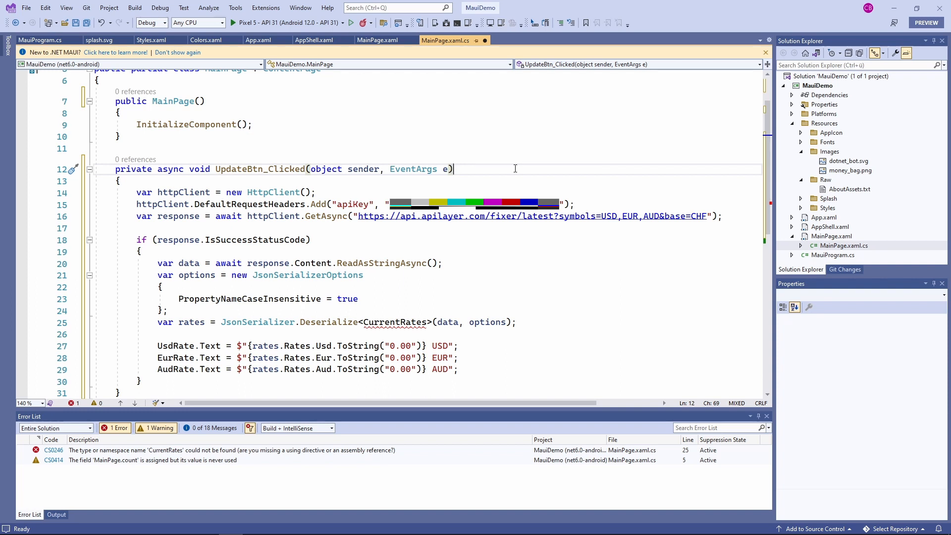
{"action": "mouse_move", "coordinate": [723, 172]}
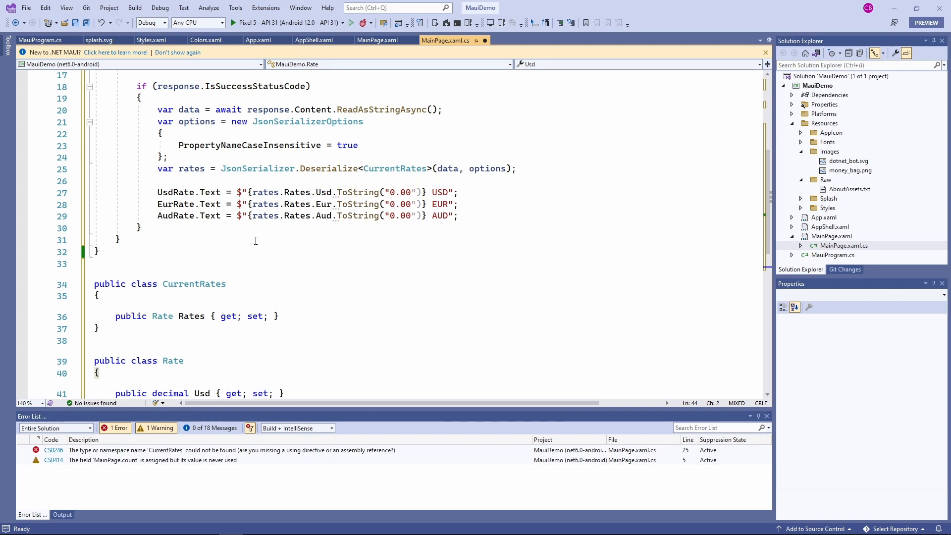
{"action": "left_click", "coordinate": [376, 40]}
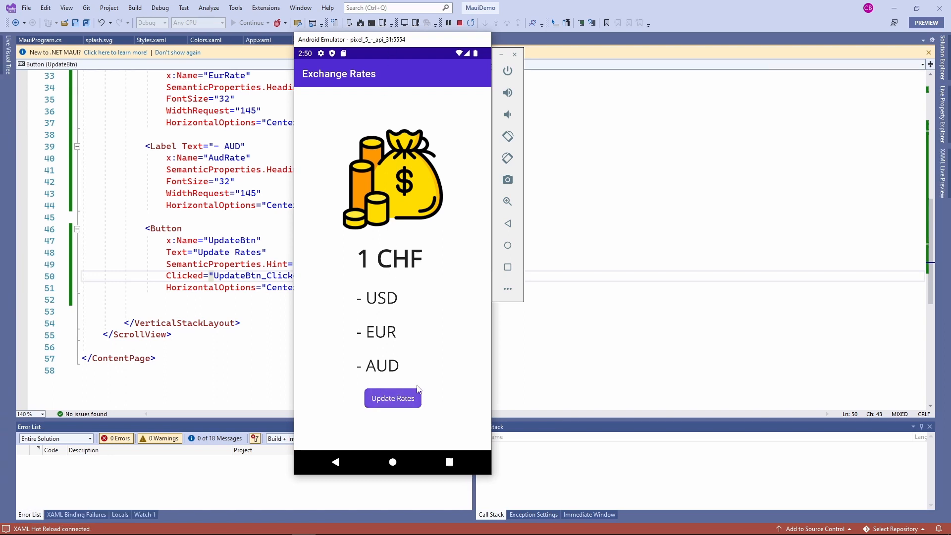
Tap Update Rates in the emulator app to show 1.03 USD, 0.98 EUR and 1.49 AUD
{"action": "left_click", "coordinate": [392, 398]}
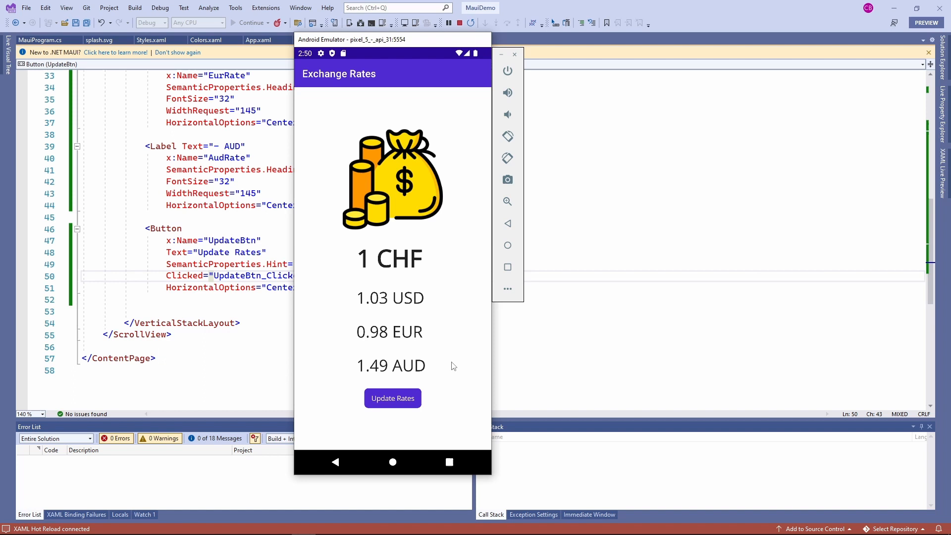